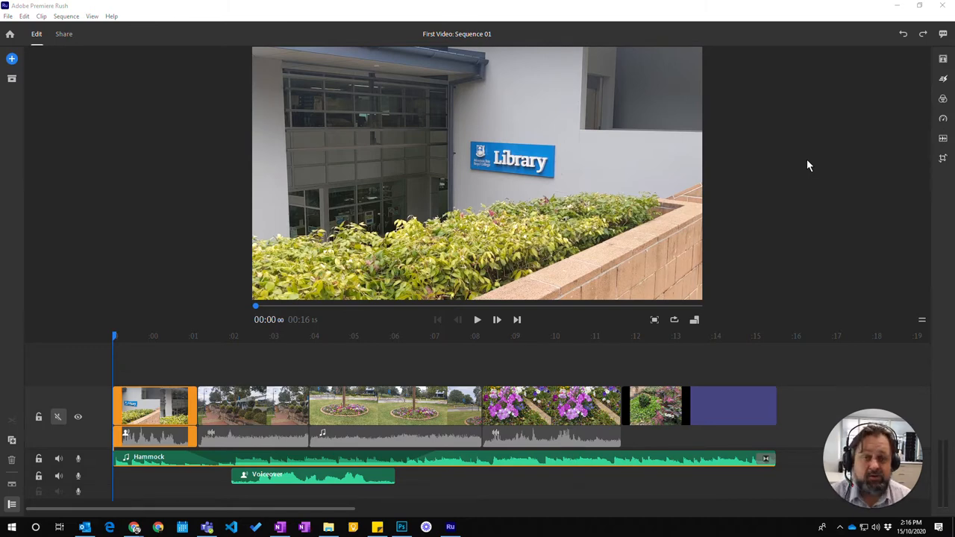
{"action": "mouse_move", "coordinate": [37, 67]}
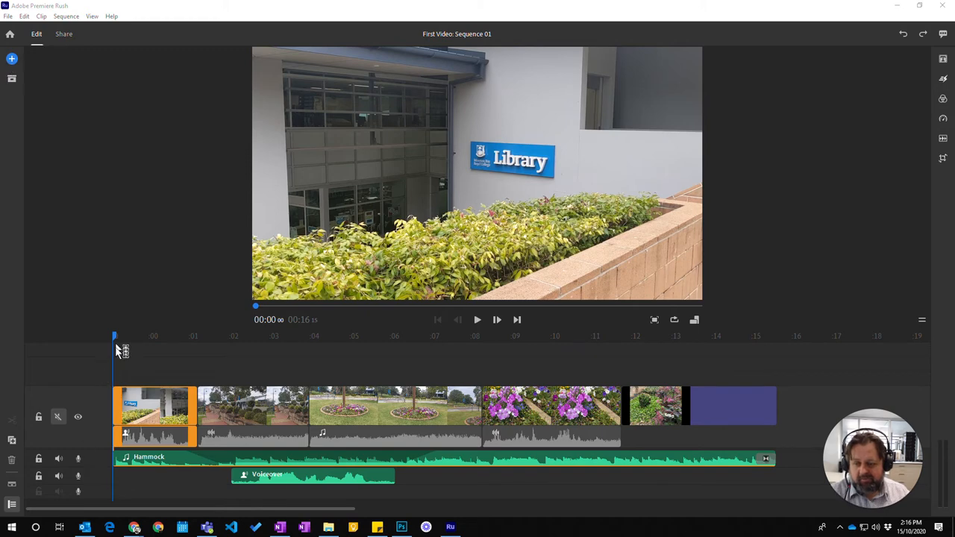
{"action": "mouse_move", "coordinate": [242, 137]}
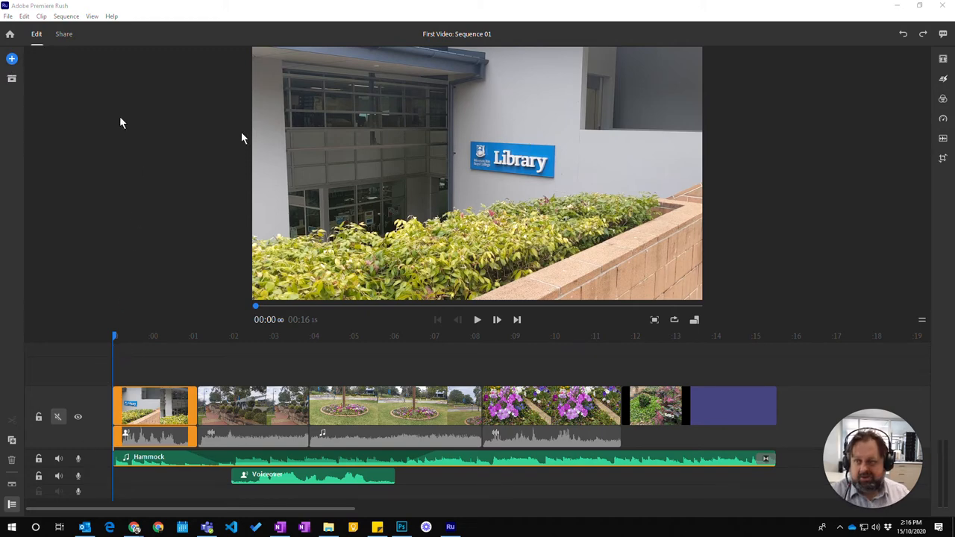
- Insert a default title clip above the first clip of the sequence
{"action": "left_click", "coordinate": [12, 58]}
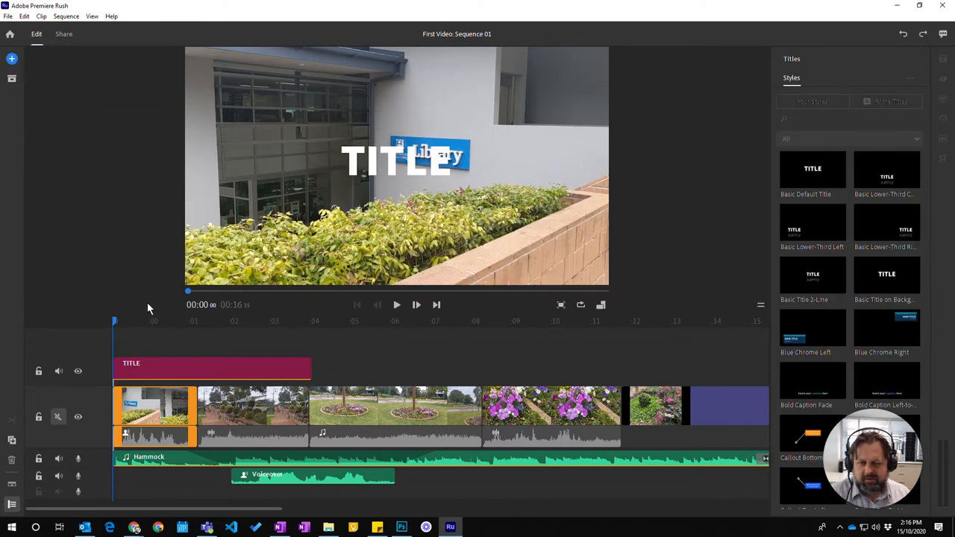
- Select the new title clip and preview it with the two-line title-and-subtitle style
{"action": "left_click", "coordinate": [209, 366]}
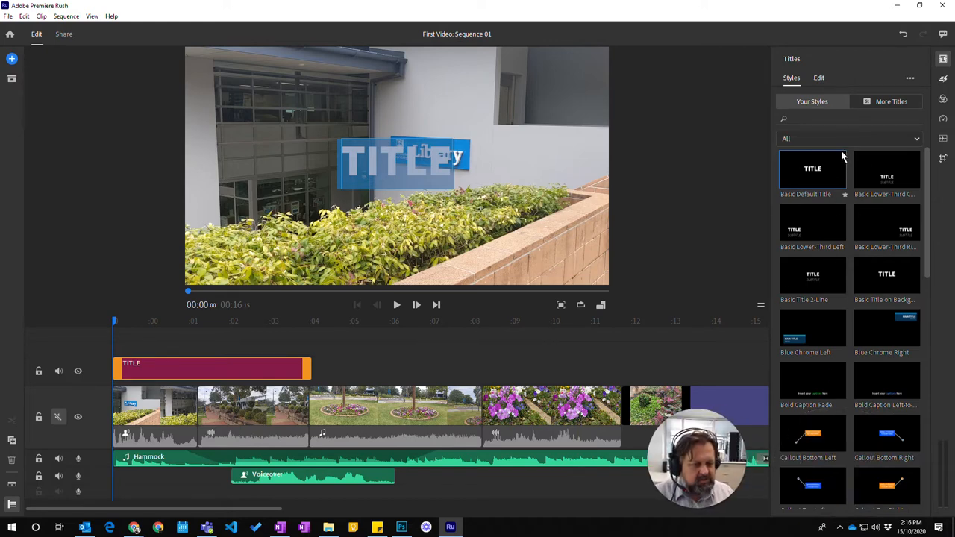
{"action": "mouse_move", "coordinate": [845, 229]}
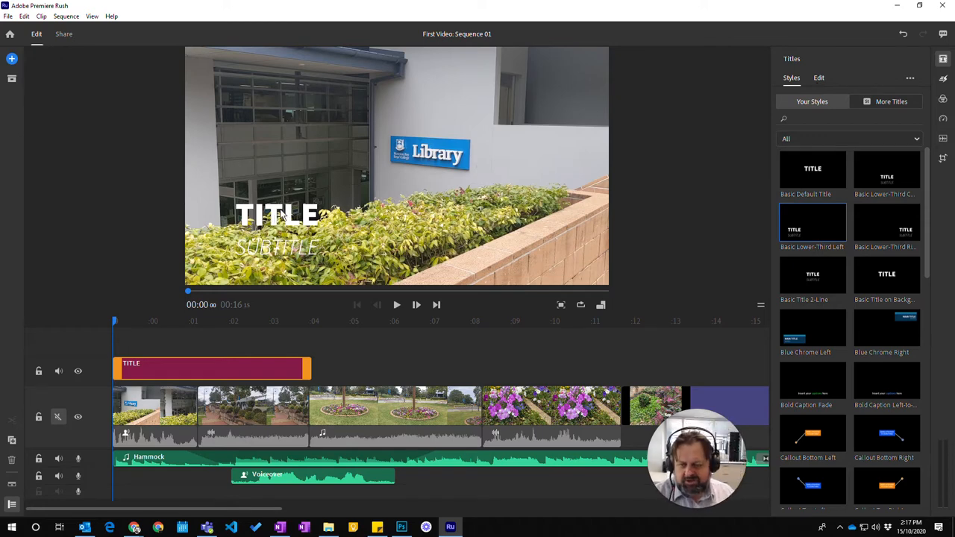
{"action": "left_click", "coordinate": [276, 216]}
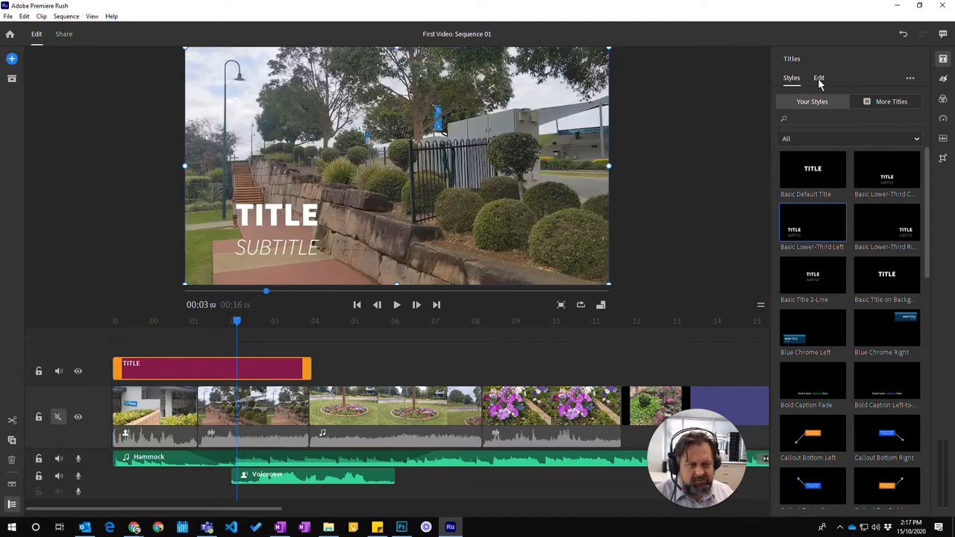
- Replace the placeholder text so the title reads MBBC and the subtitle The Grounds
{"action": "left_click", "coordinate": [817, 77]}
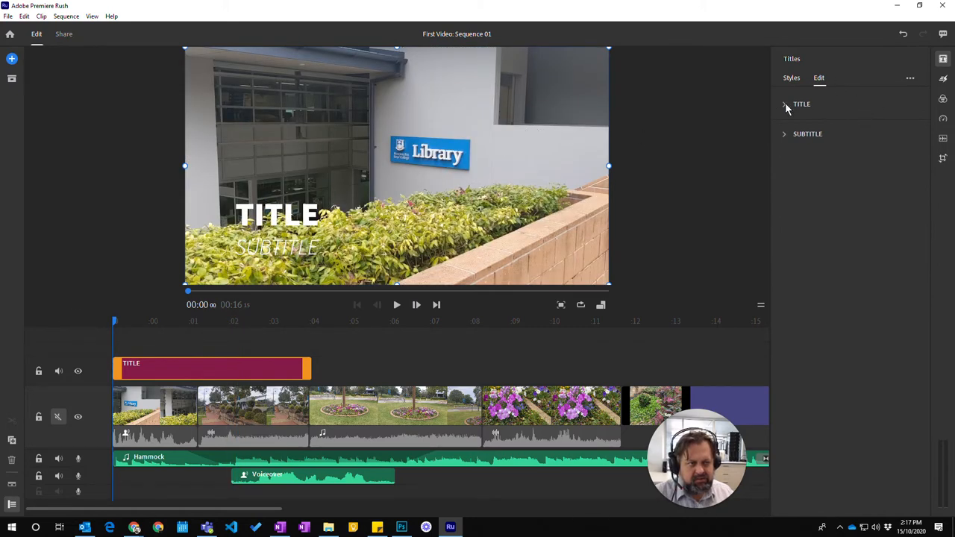
{"action": "left_click", "coordinate": [785, 105]}
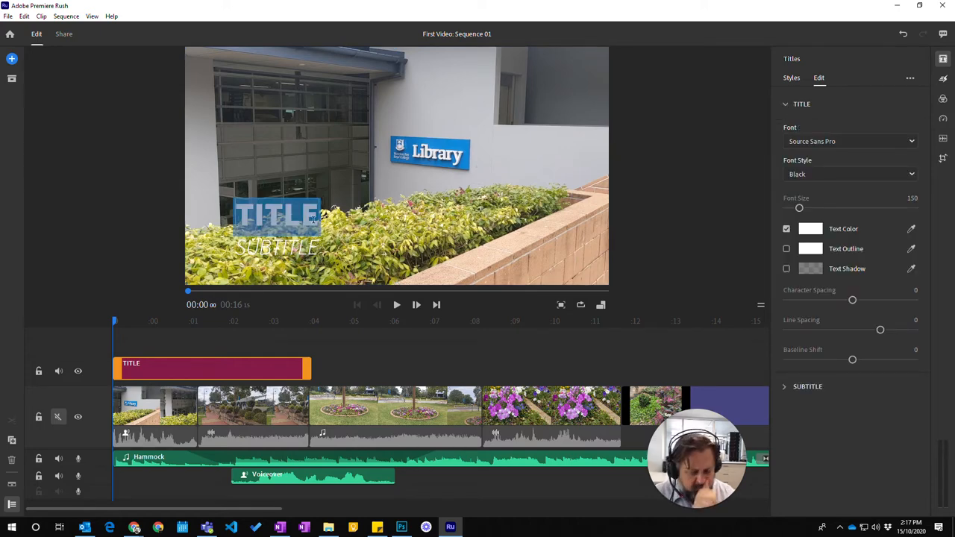
{"action": "type", "text": "MBCC"}
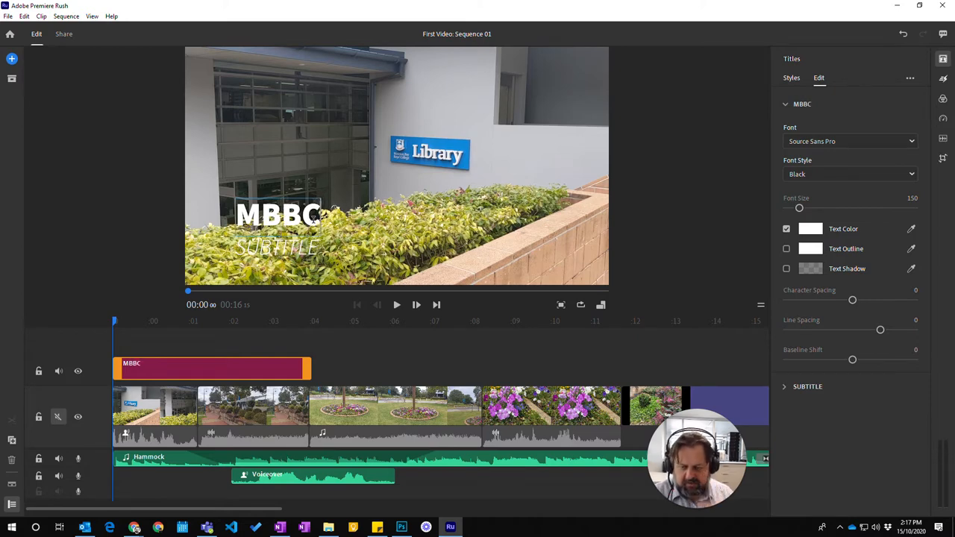
{"action": "mouse_move", "coordinate": [806, 394]}
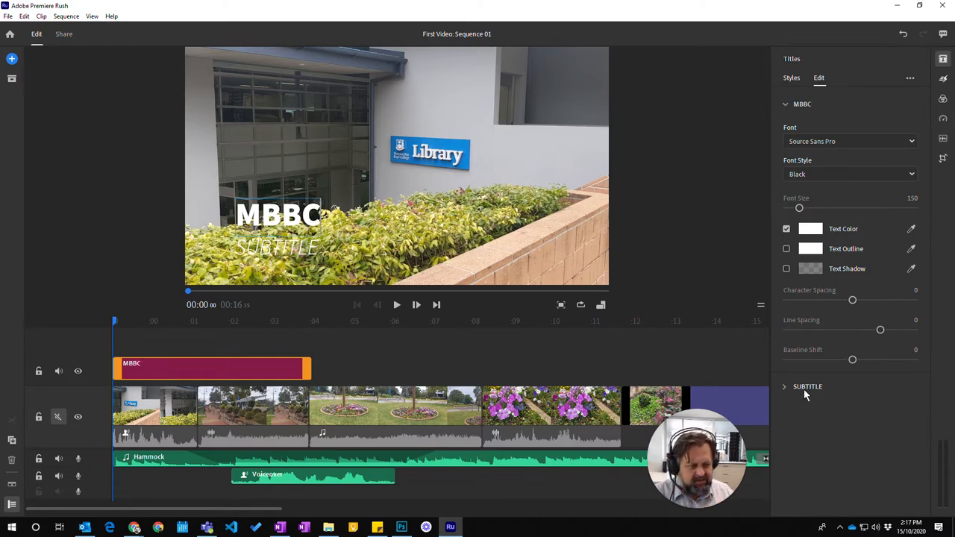
{"action": "left_click", "coordinate": [807, 386]}
{"action": "type", "text": "The "}
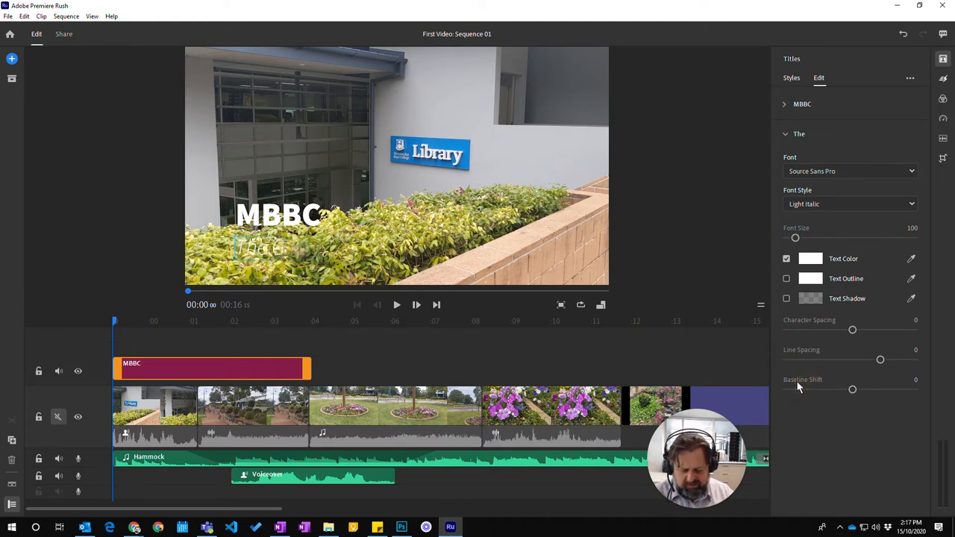
{"action": "type", "text": "Grounds"}
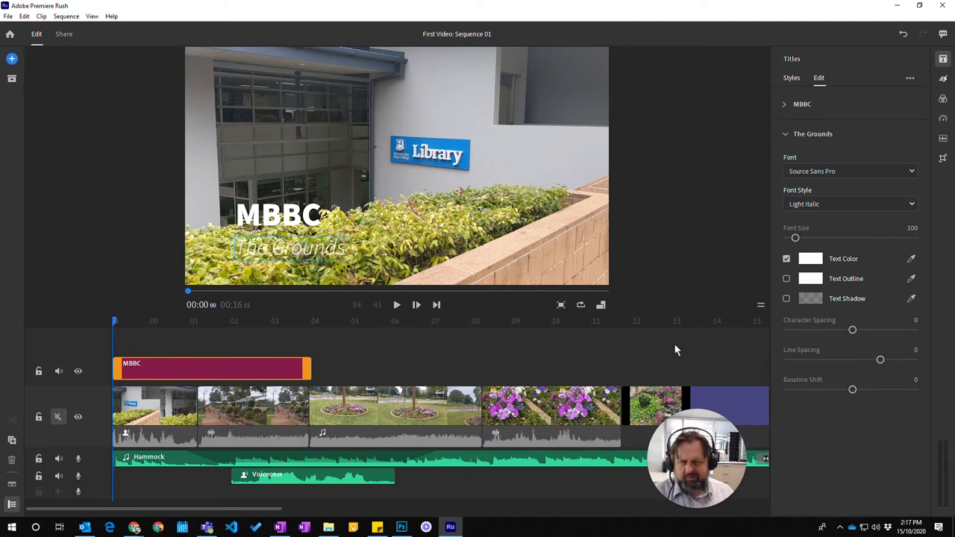
{"action": "mouse_move", "coordinate": [902, 270]}
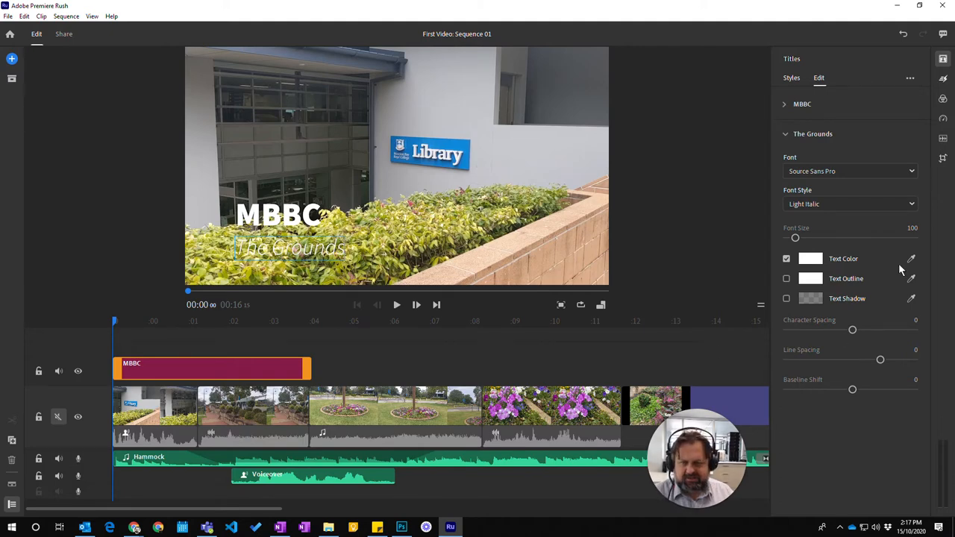
{"action": "left_click", "coordinate": [803, 105]}
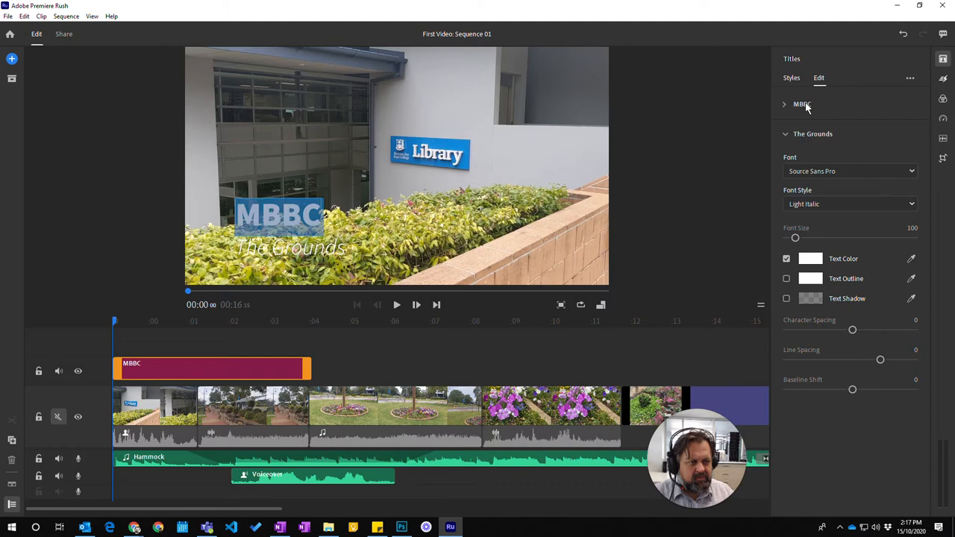
- Set the MBBC title's text colour to blue from the colour swatch
{"action": "left_click", "coordinate": [803, 104]}
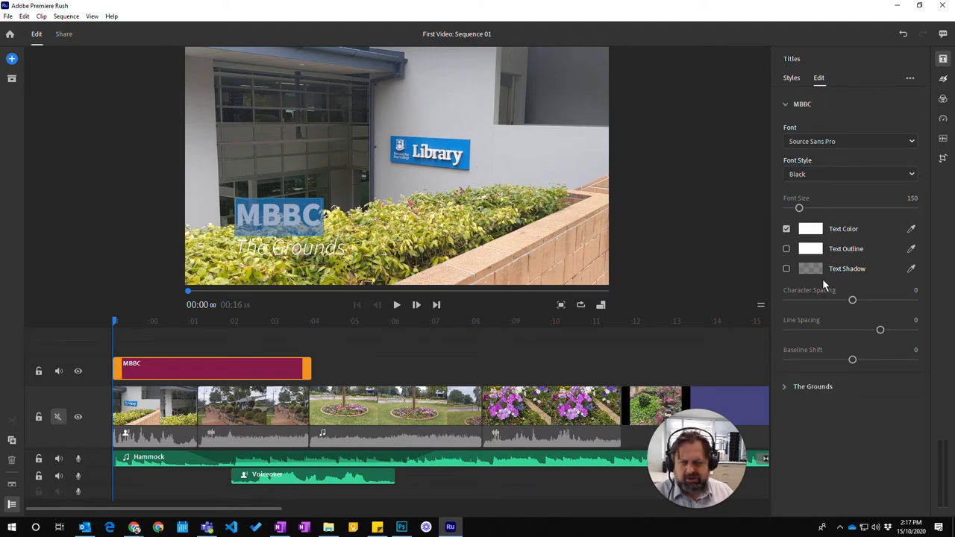
{"action": "mouse_move", "coordinate": [818, 342]}
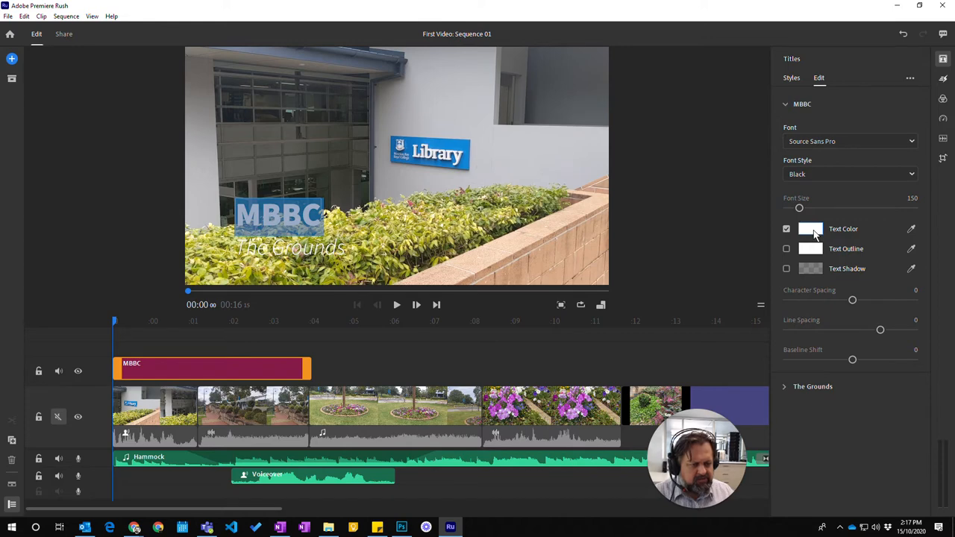
{"action": "left_click", "coordinate": [810, 230]}
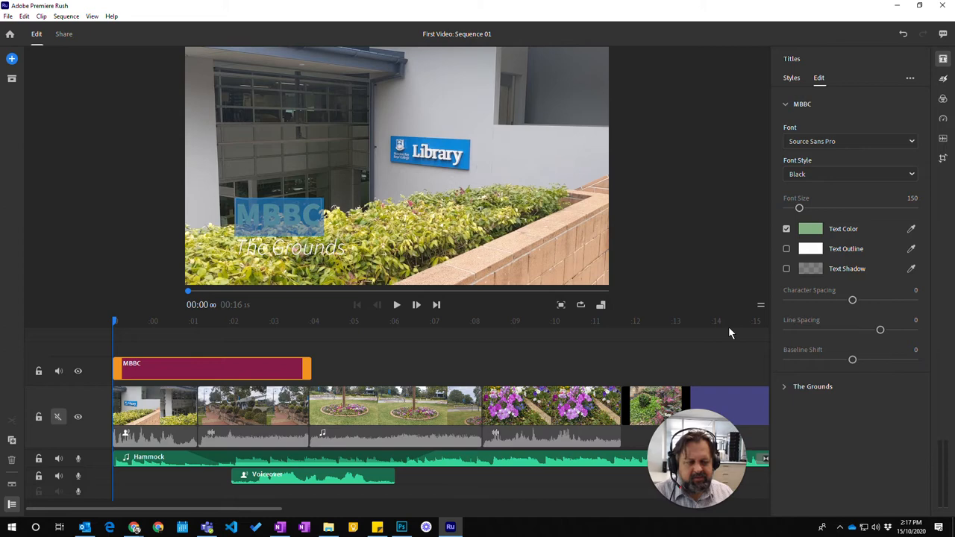
{"action": "mouse_move", "coordinate": [544, 161]}
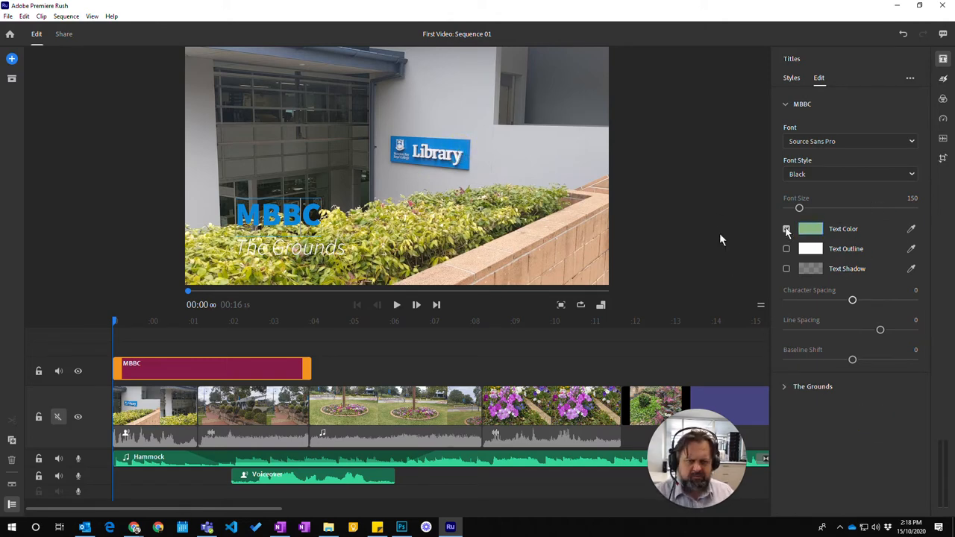
{"action": "left_click", "coordinate": [785, 228]}
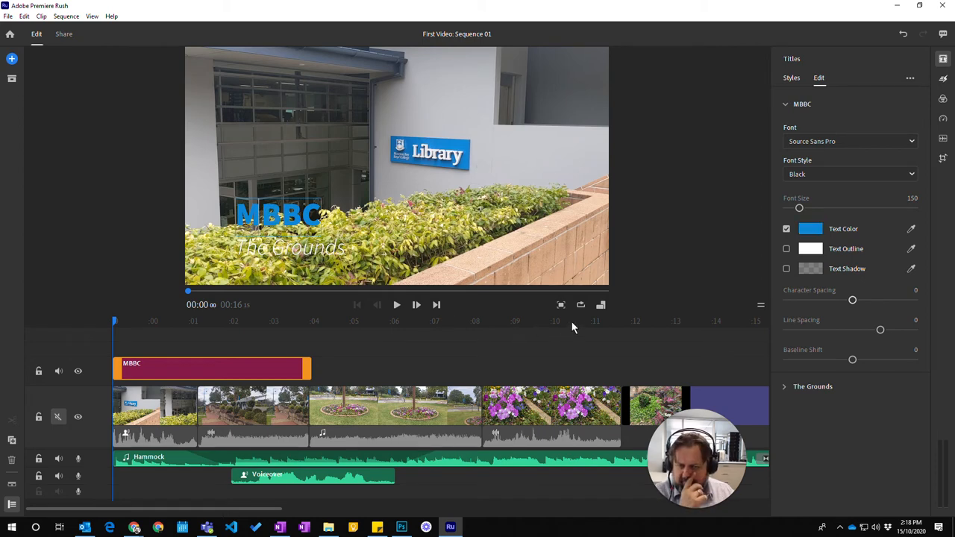
{"action": "mouse_move", "coordinate": [839, 320]}
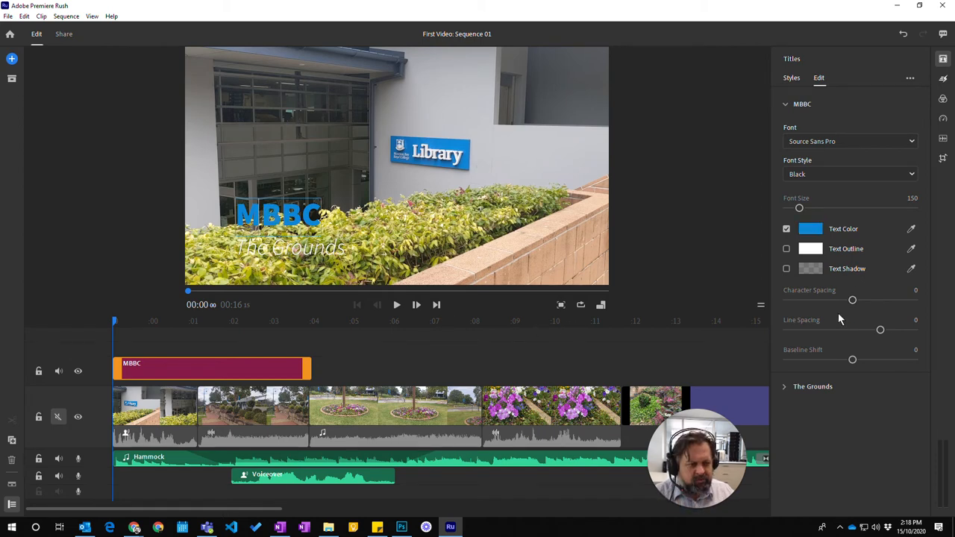
- Change The Grounds subtitle font to Space Age
{"action": "left_click", "coordinate": [812, 387]}
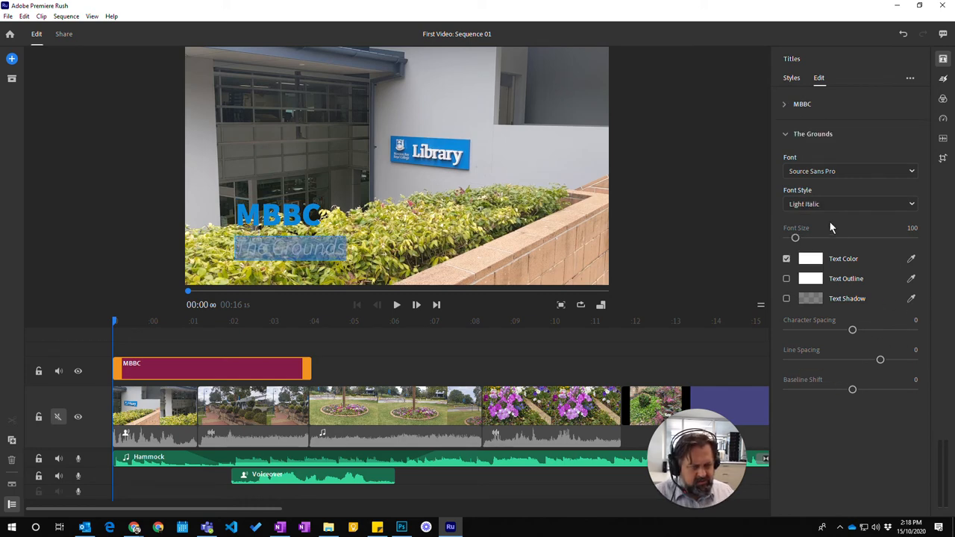
{"action": "left_click", "coordinate": [851, 171]}
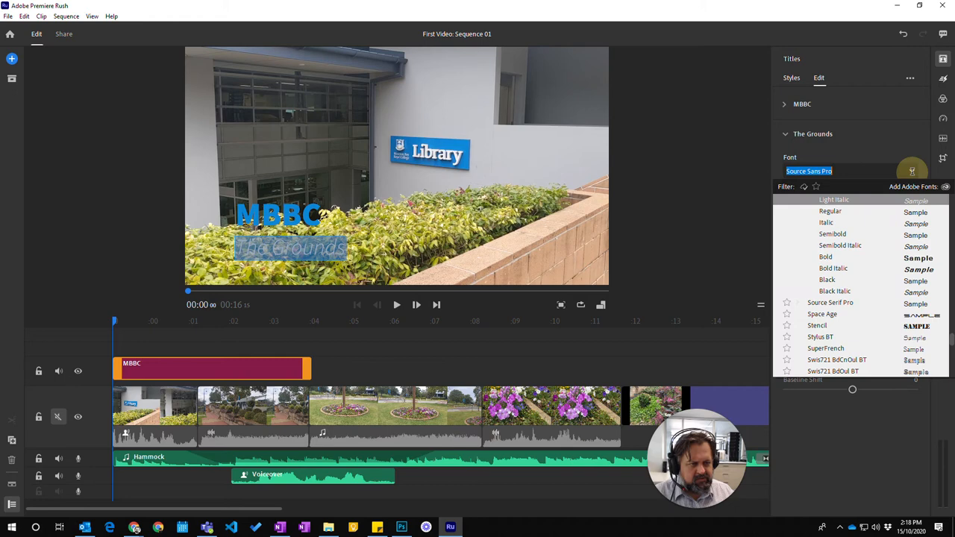
{"action": "left_click", "coordinate": [834, 200]}
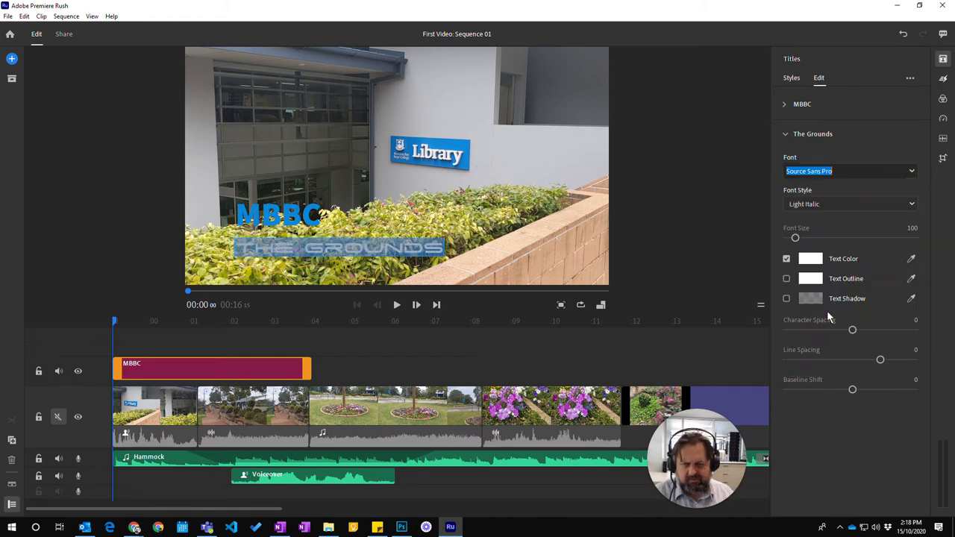
{"action": "left_click", "coordinate": [850, 170]}
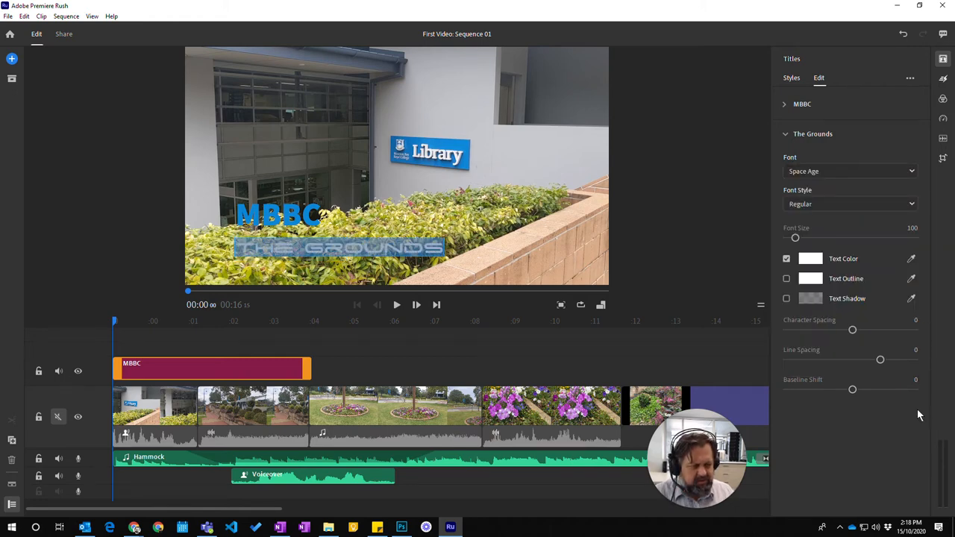
{"action": "mouse_move", "coordinate": [881, 425]}
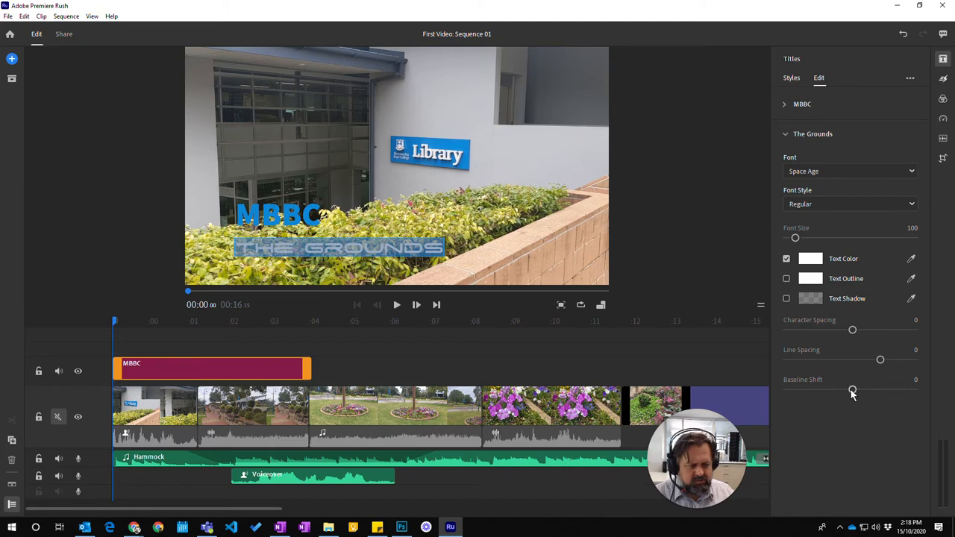
{"action": "left_click_drag", "start_coordinate": [852, 391], "coordinate": [863, 388]}
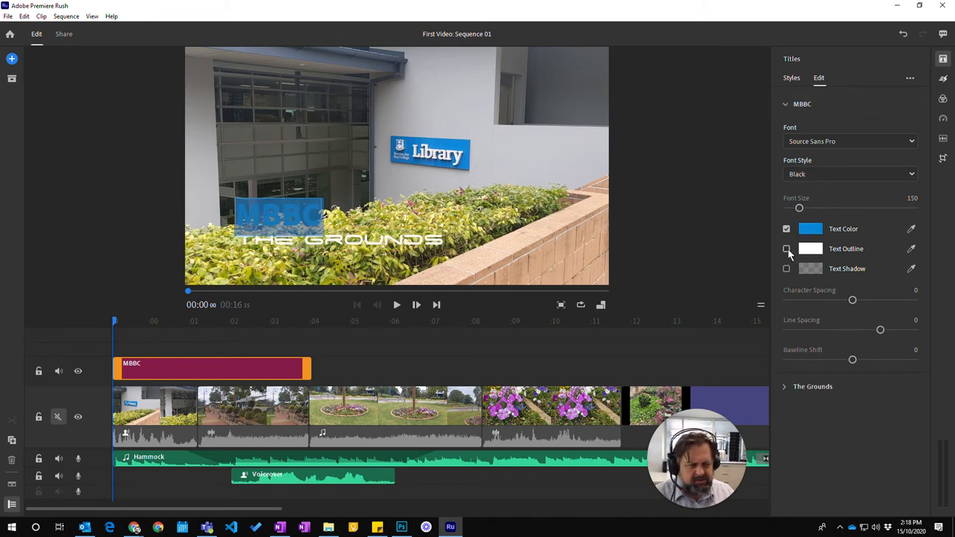
- Enable a white text outline on MBBC and shift its baseline to about -90
{"action": "left_click", "coordinate": [785, 248]}
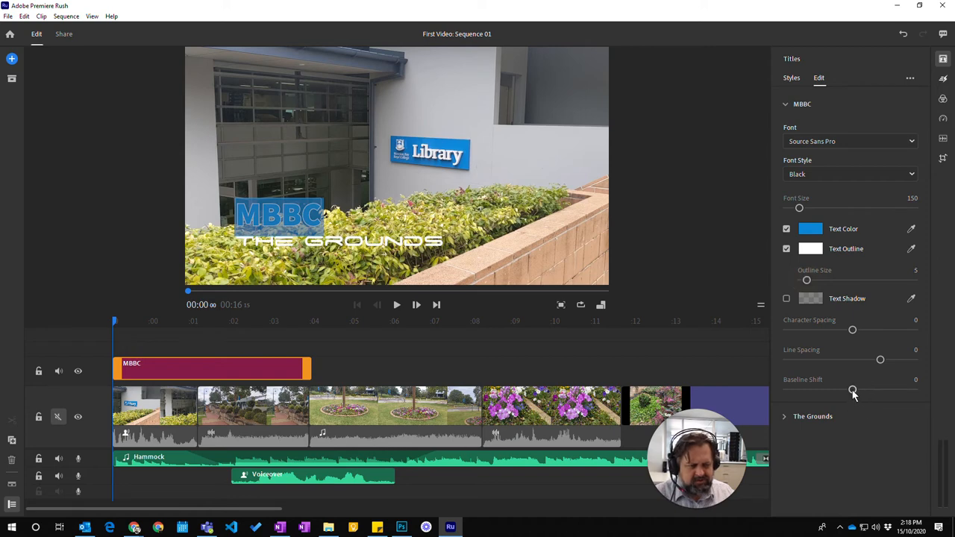
{"action": "left_click_drag", "start_coordinate": [854, 391], "coordinate": [848, 394]}
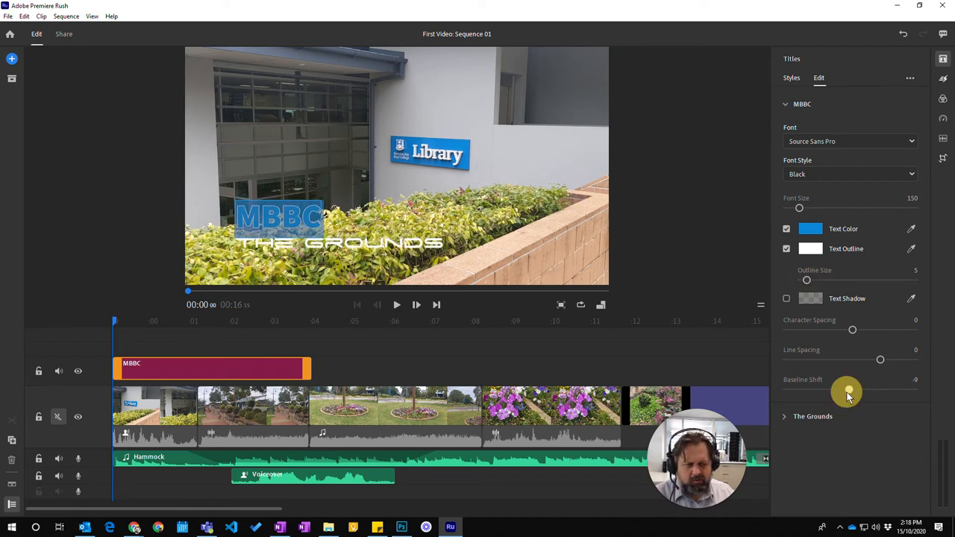
{"action": "left_click_drag", "start_coordinate": [847, 393], "coordinate": [818, 392]}
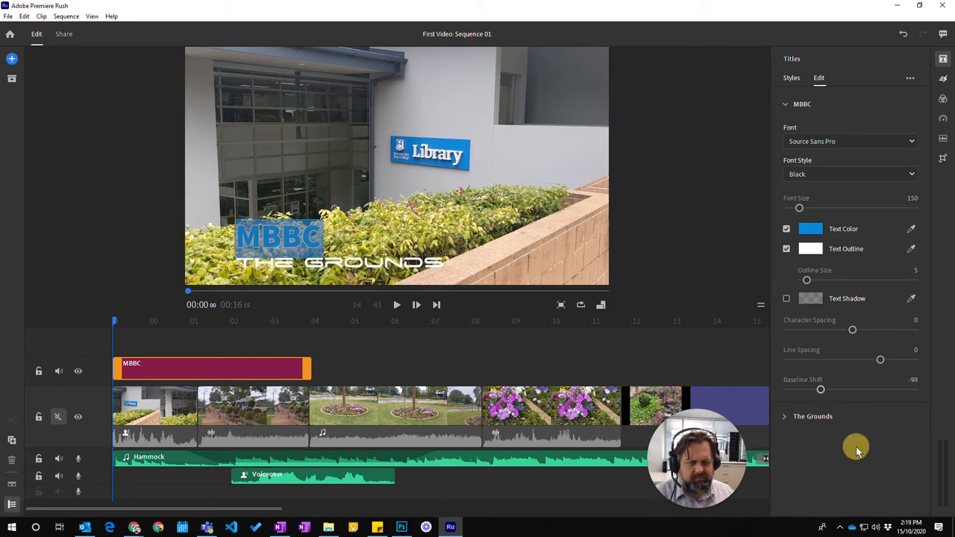
{"action": "mouse_move", "coordinate": [812, 99]}
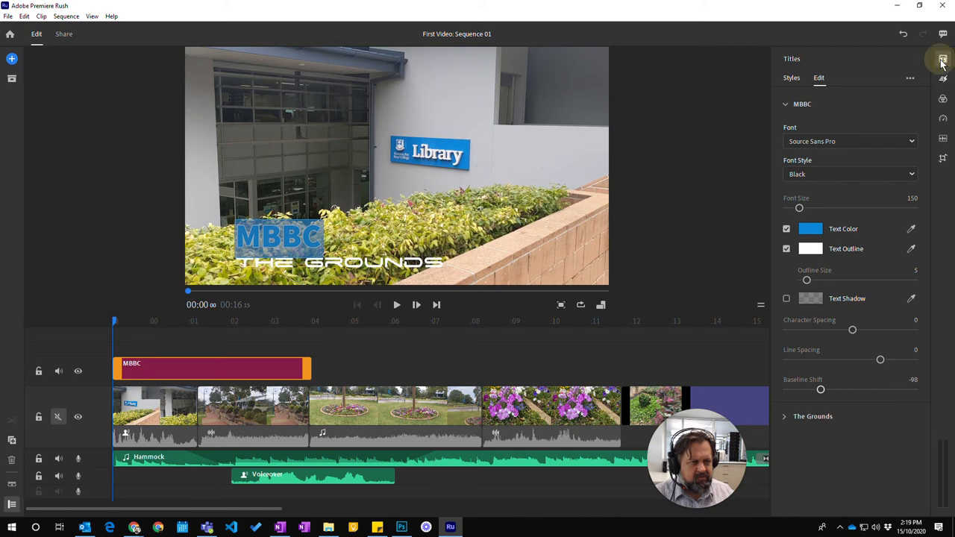
- Trim the title clip's right edge so it covers only the opening seconds
{"action": "left_click", "coordinate": [943, 60]}
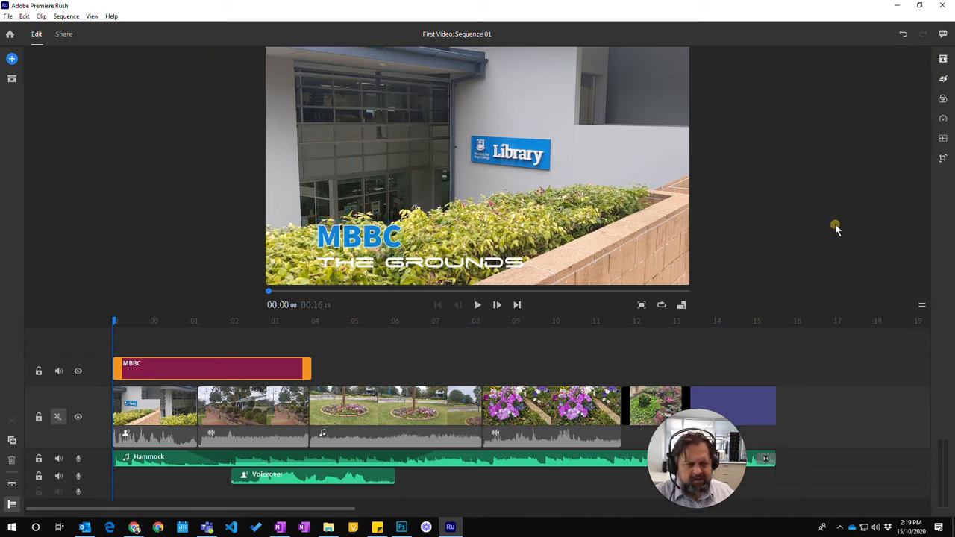
{"action": "mouse_move", "coordinate": [67, 379]}
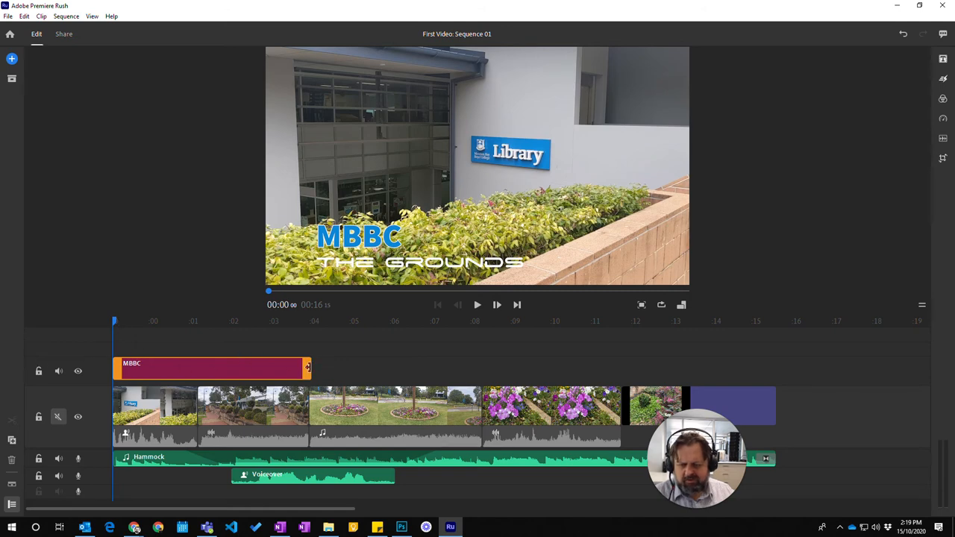
{"action": "left_click_drag", "start_coordinate": [305, 369], "coordinate": [197, 368]}
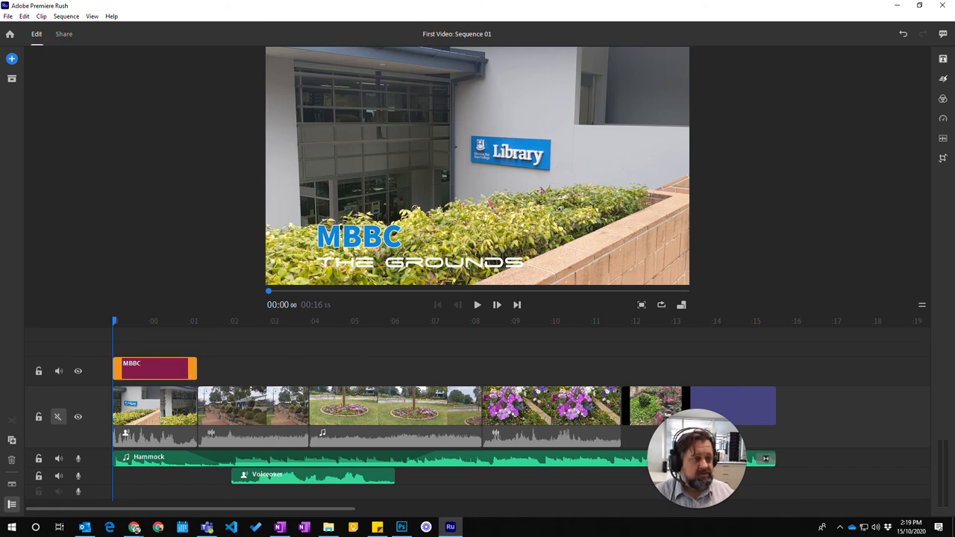
{"action": "left_click", "coordinate": [943, 77]}
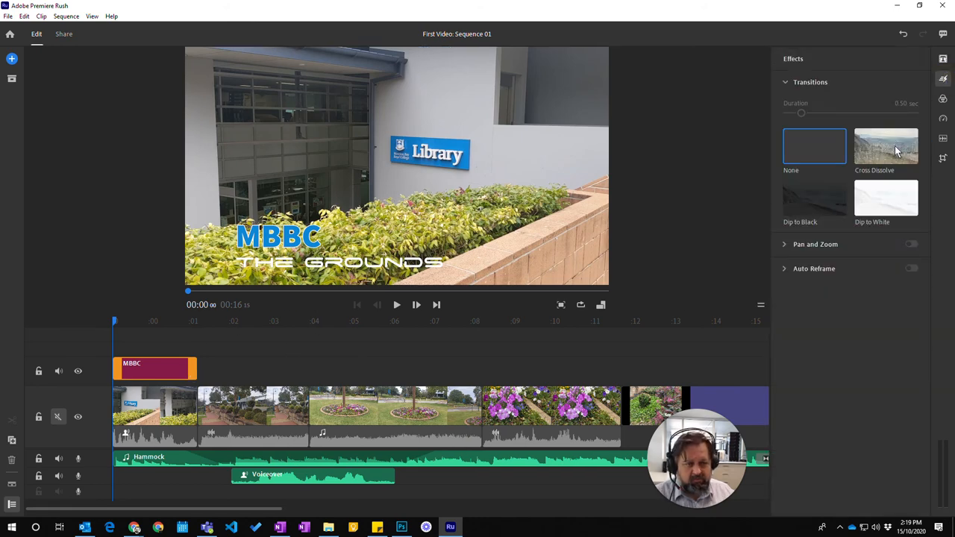
- Apply a Cross Dissolve transition to the title clip and rewind the playhead to the start
{"action": "left_click", "coordinate": [886, 146]}
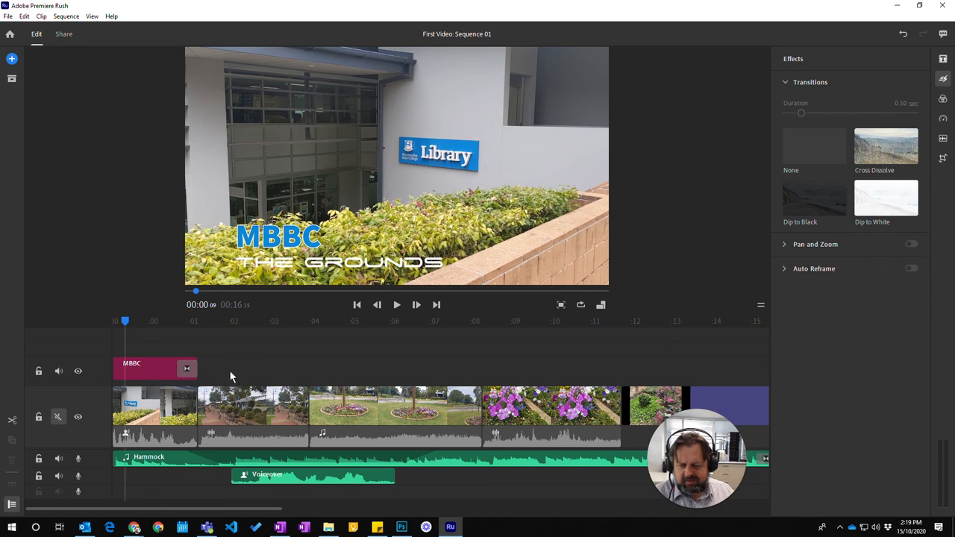
{"action": "left_click_drag", "start_coordinate": [125, 321], "coordinate": [112, 321]}
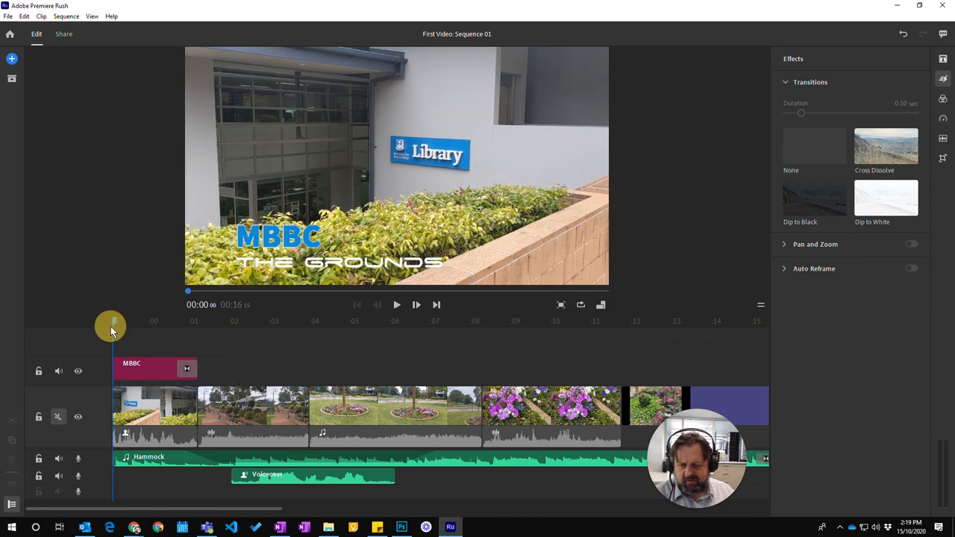
{"action": "left_click", "coordinate": [152, 367]}
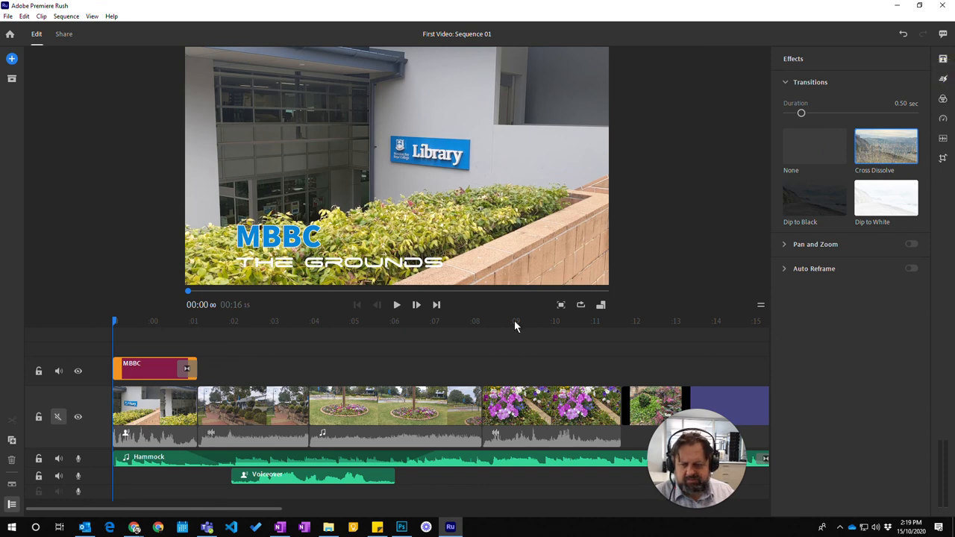
- Play the opening seconds to check the title fades out, then stop playback
{"action": "left_click", "coordinate": [397, 304]}
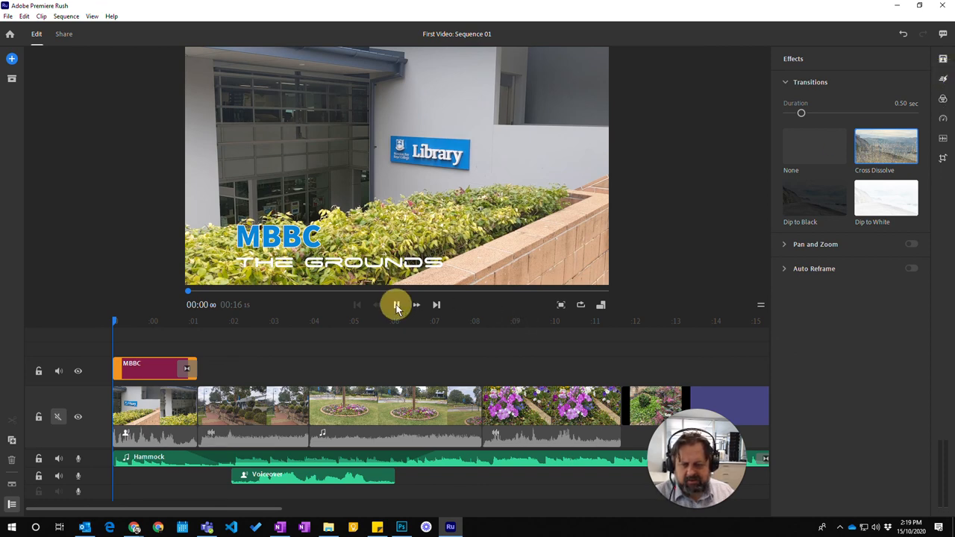
{"action": "left_click", "coordinate": [397, 305]}
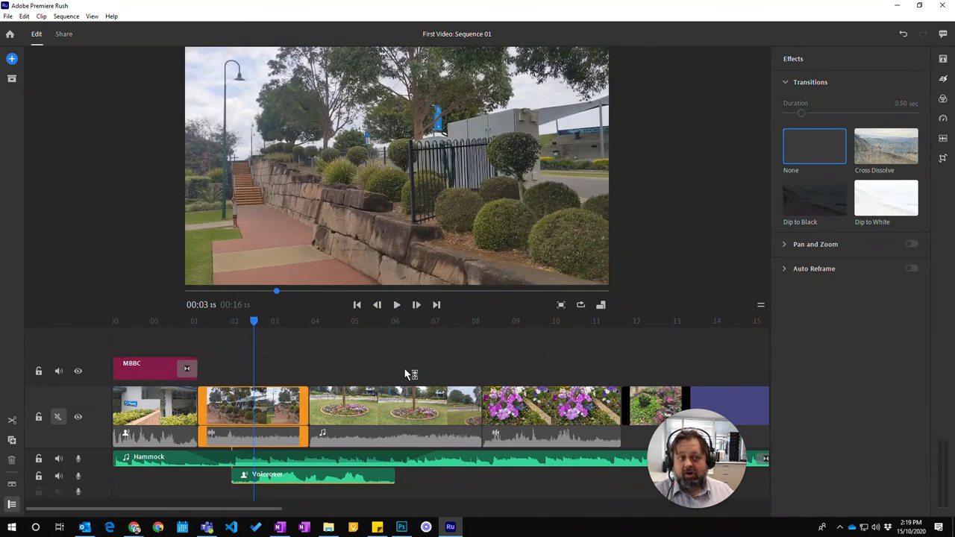
{"action": "mouse_move", "coordinate": [525, 281]}
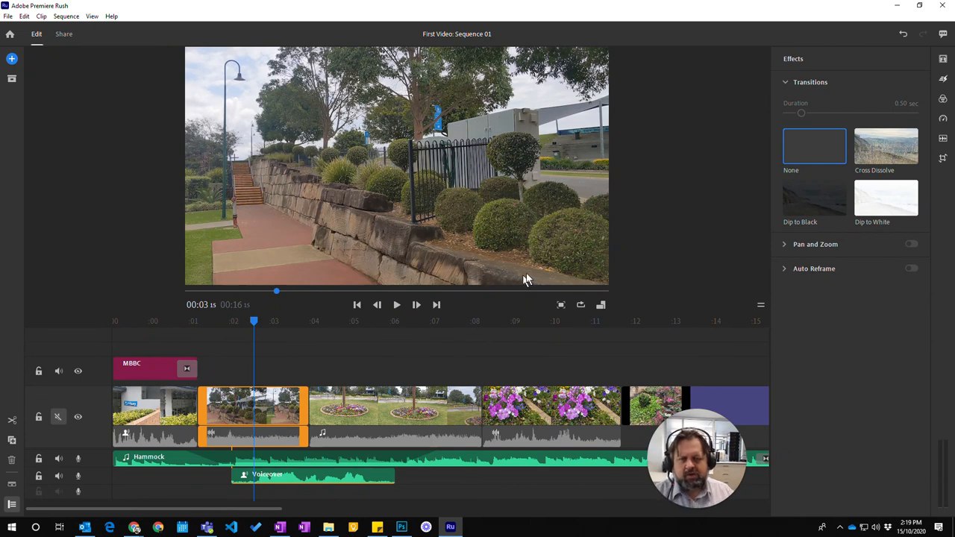
{"action": "mouse_move", "coordinate": [684, 246]}
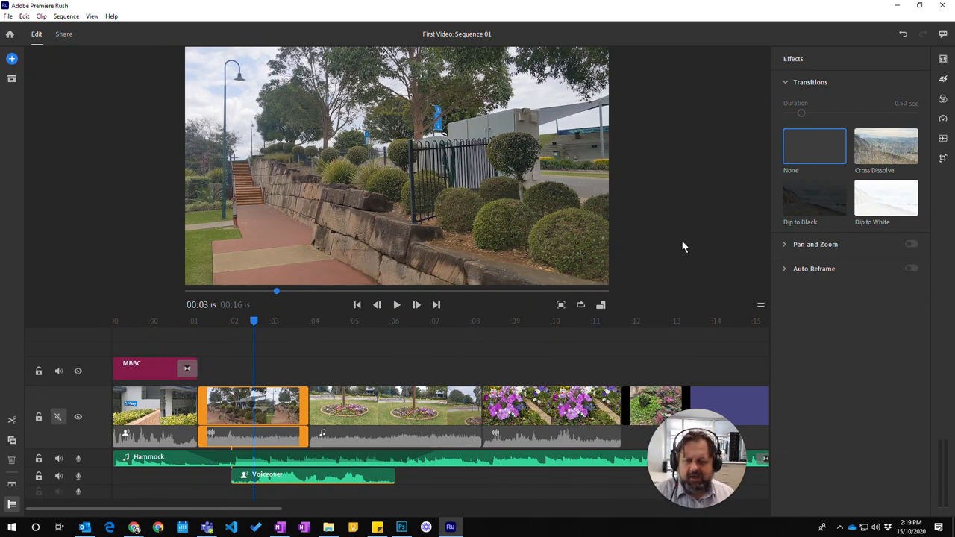